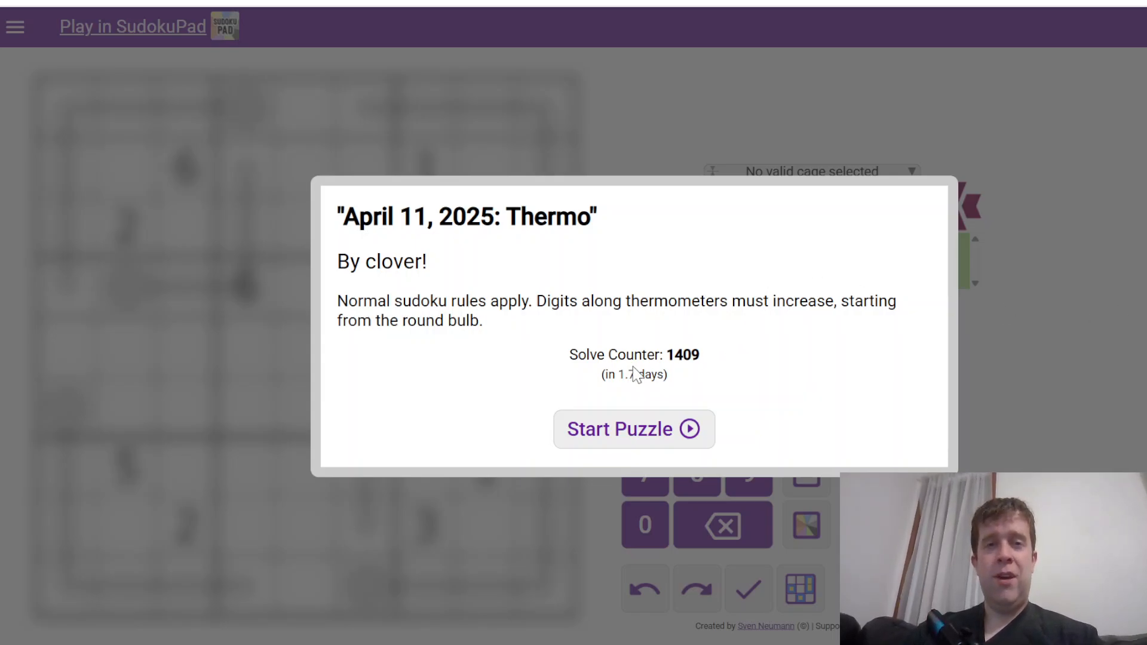
{"action": "mouse_move", "coordinate": [549, 459]}
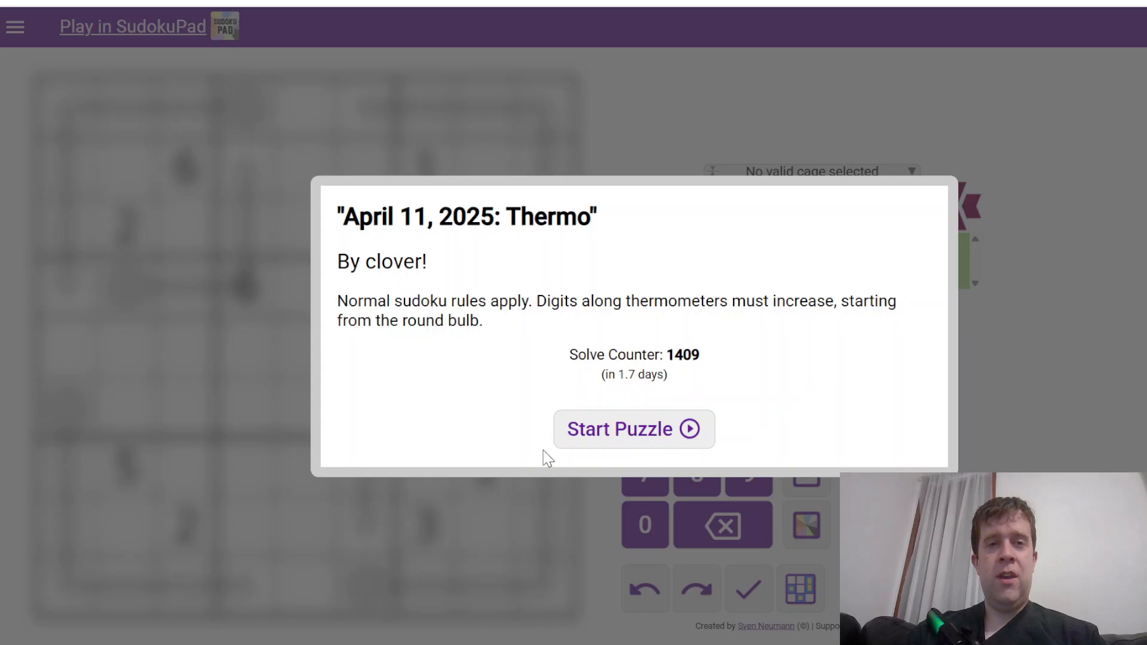
Start the April 11, 2025 Thermo puzzle by clover from the intro dialog
{"action": "left_click", "coordinate": [633, 429]}
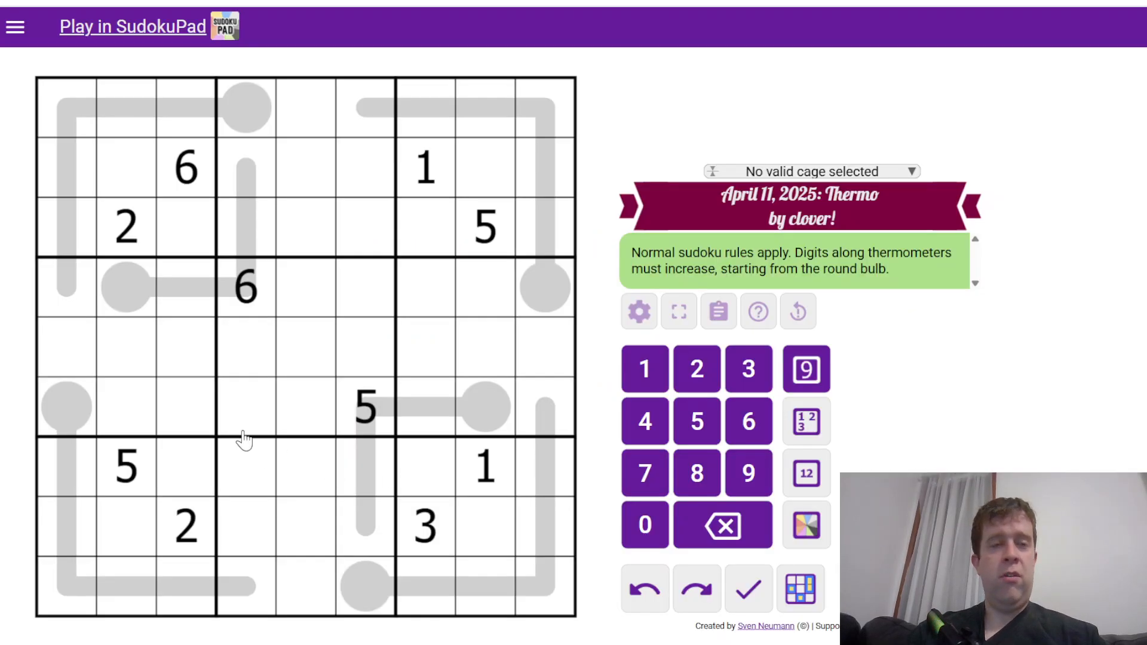
{"action": "mouse_move", "coordinate": [106, 120]}
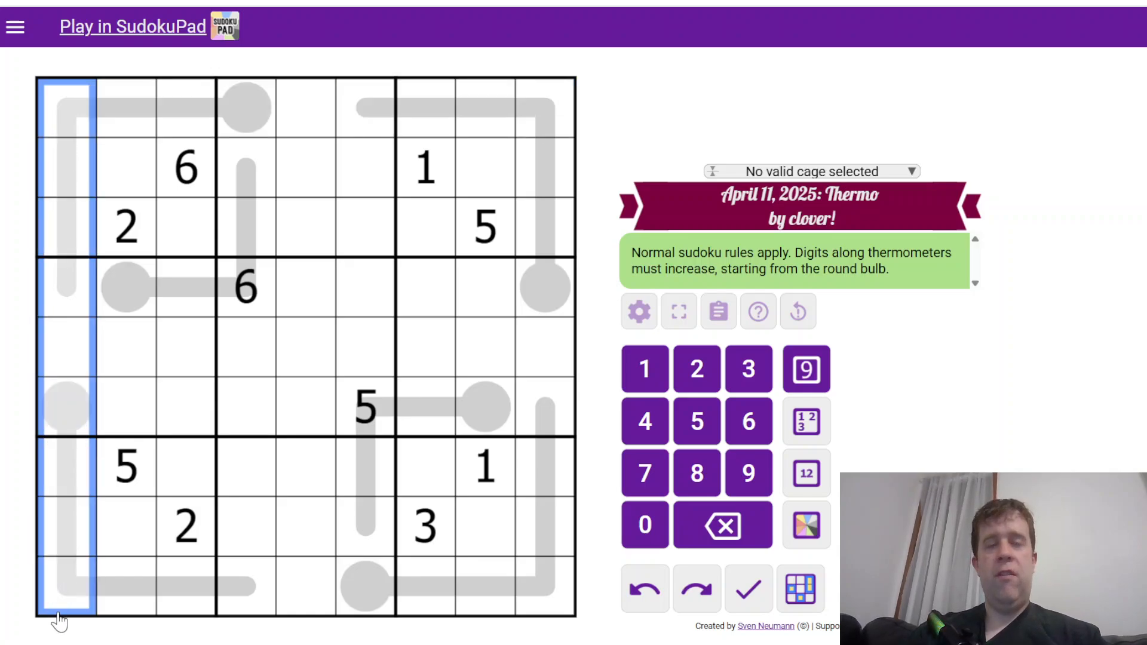
{"action": "mouse_move", "coordinate": [417, 431]}
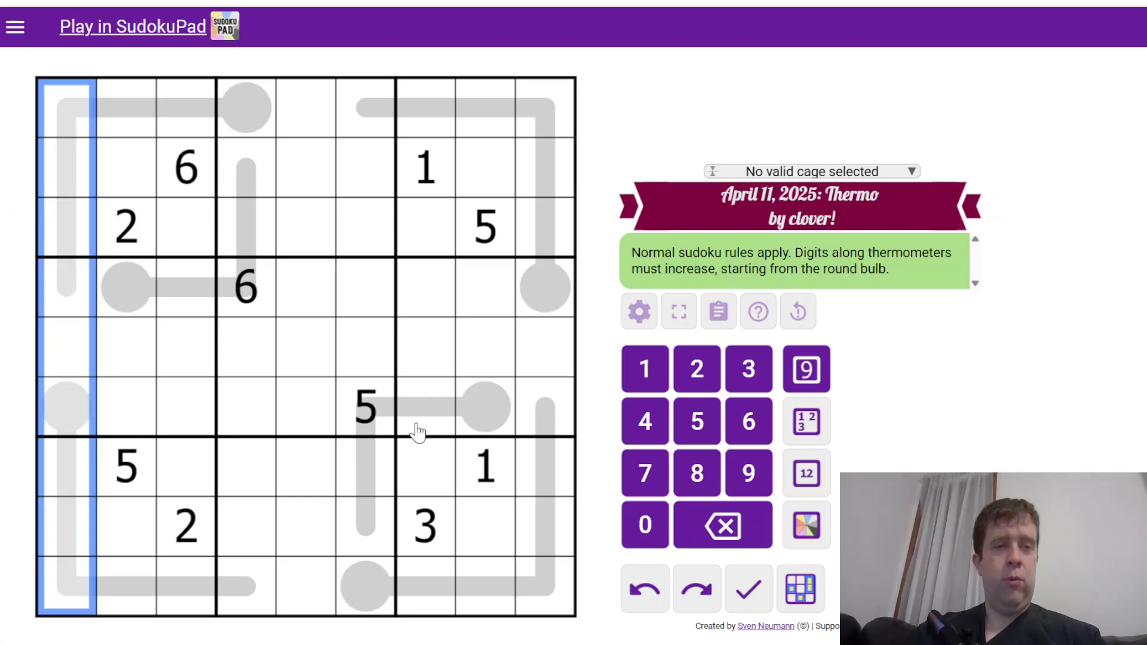
{"action": "mouse_move", "coordinate": [366, 317]}
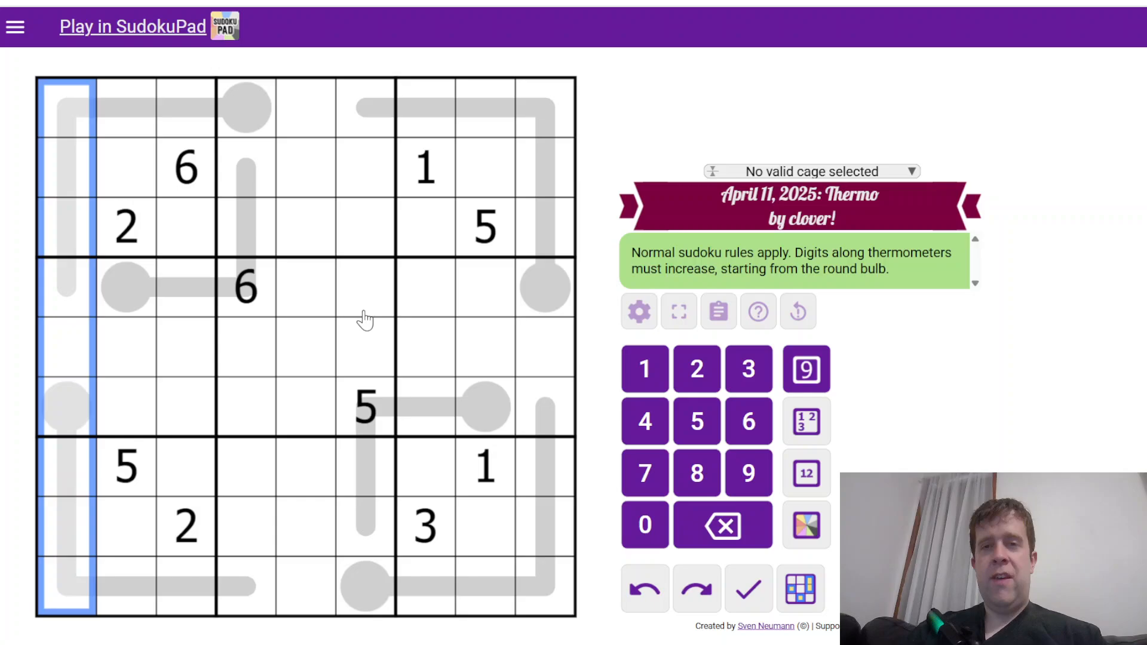
Pencil 123-to-789 candidates along the short thermometer into box 2 and its top-row cells
{"action": "left_click", "coordinate": [124, 288]}
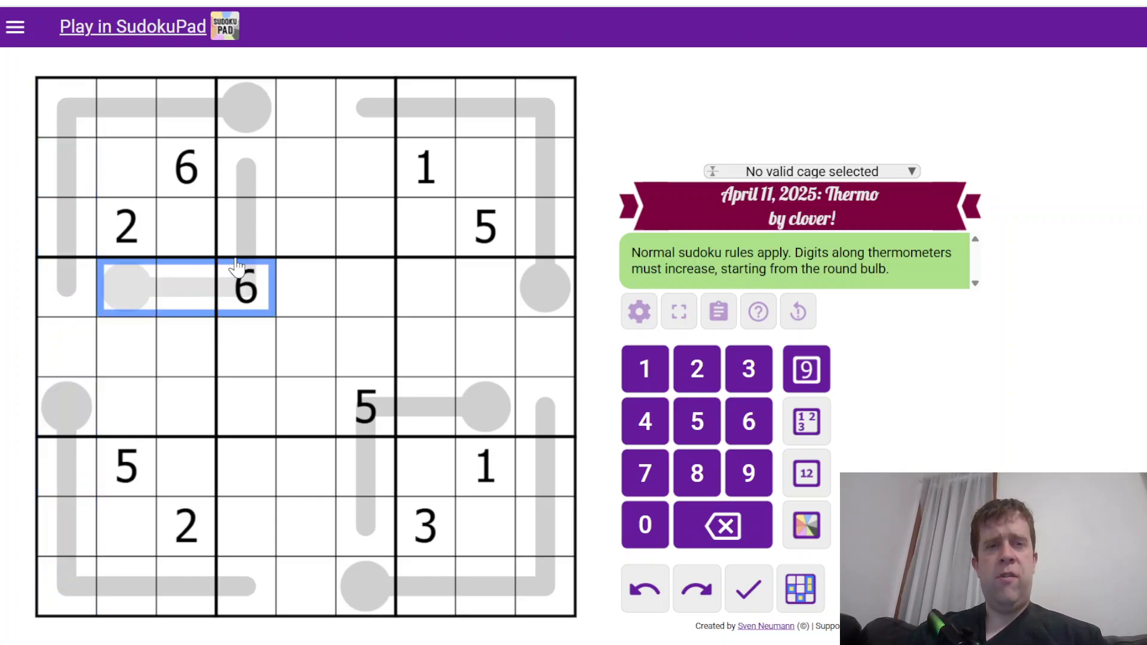
{"action": "left_click", "coordinate": [247, 194]}
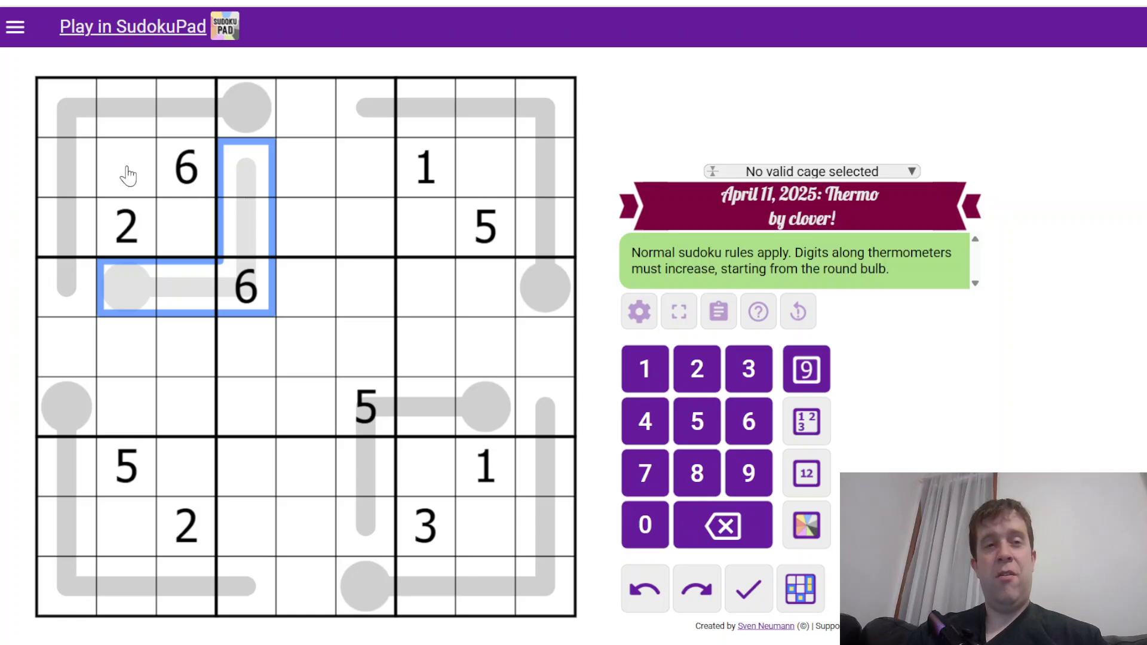
{"action": "left_click", "coordinate": [185, 109]}
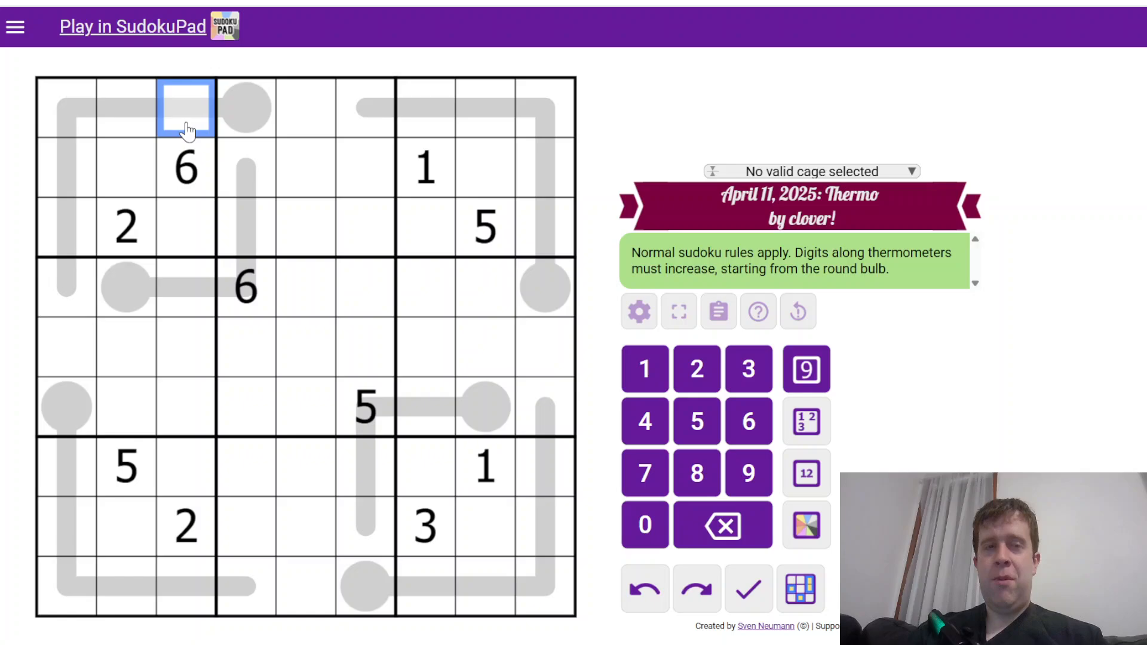
{"action": "mouse_move", "coordinate": [234, 120]}
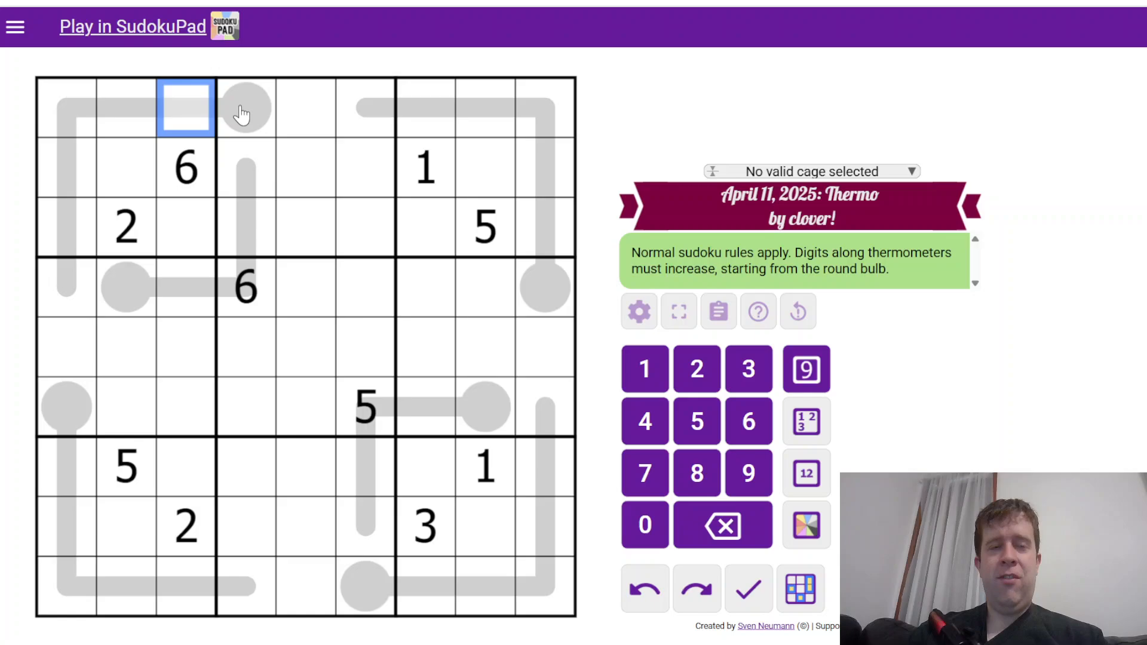
{"action": "left_click", "coordinate": [246, 109]}
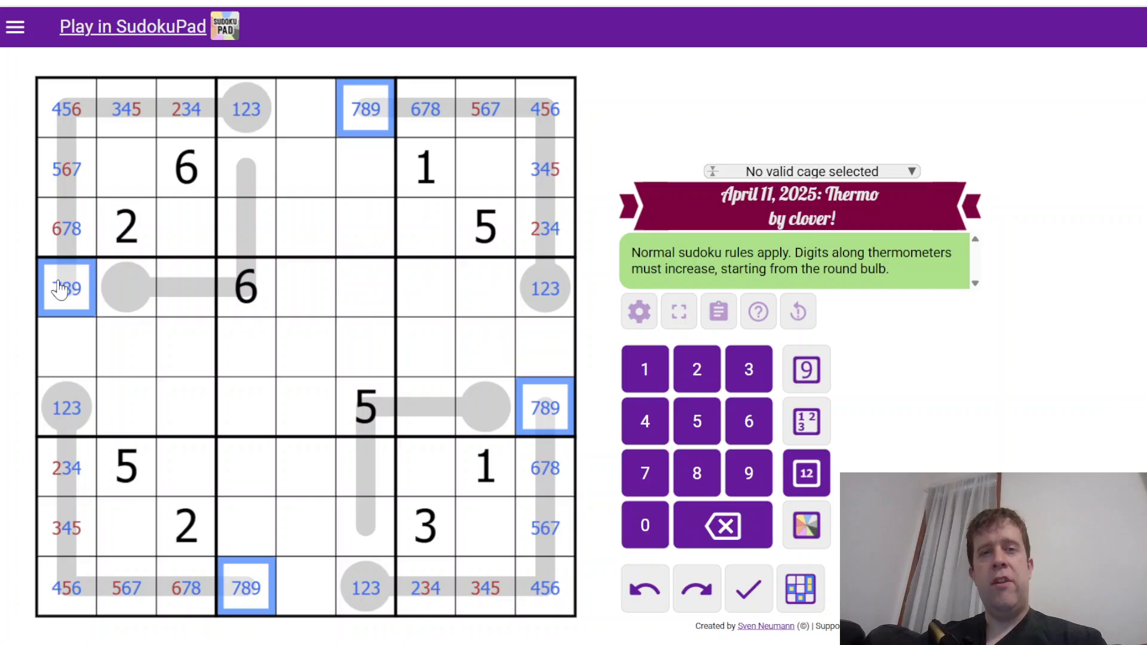
{"action": "left_click", "coordinate": [128, 227]}
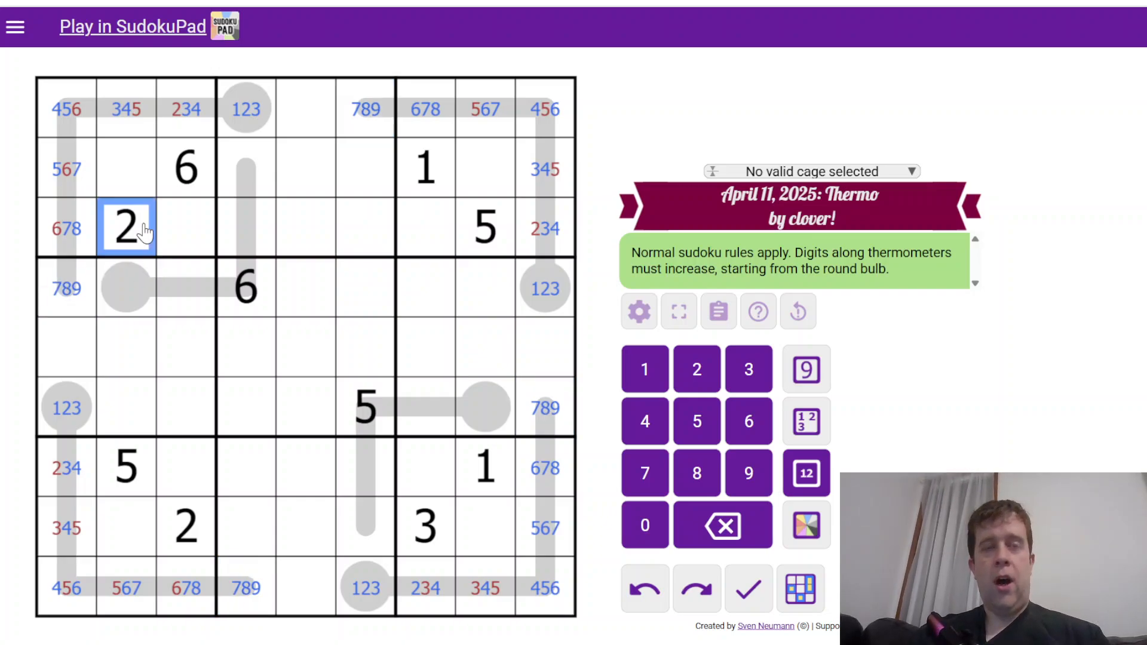
{"action": "mouse_move", "coordinate": [103, 335]}
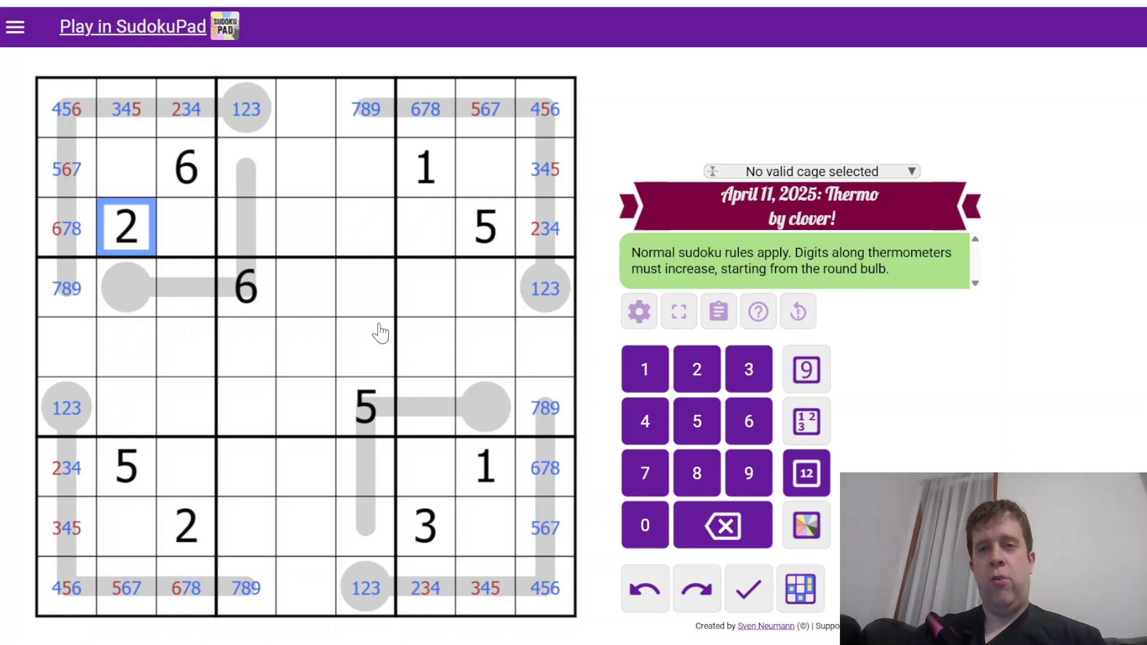
{"action": "mouse_move", "coordinate": [338, 316]}
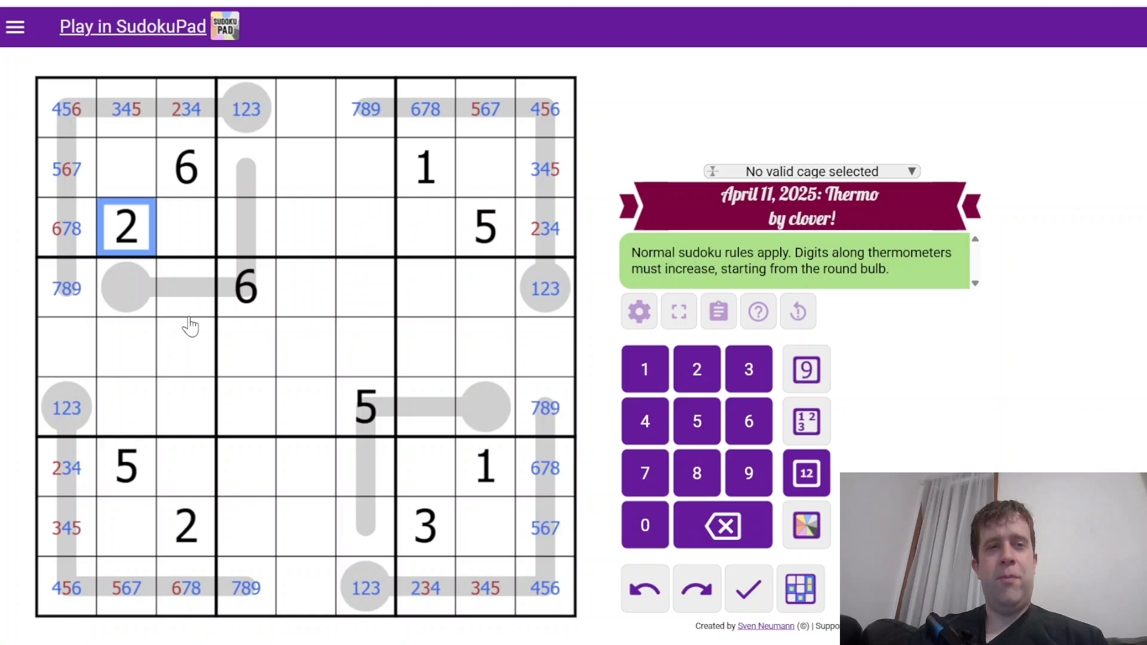
{"action": "left_click", "coordinate": [185, 109]}
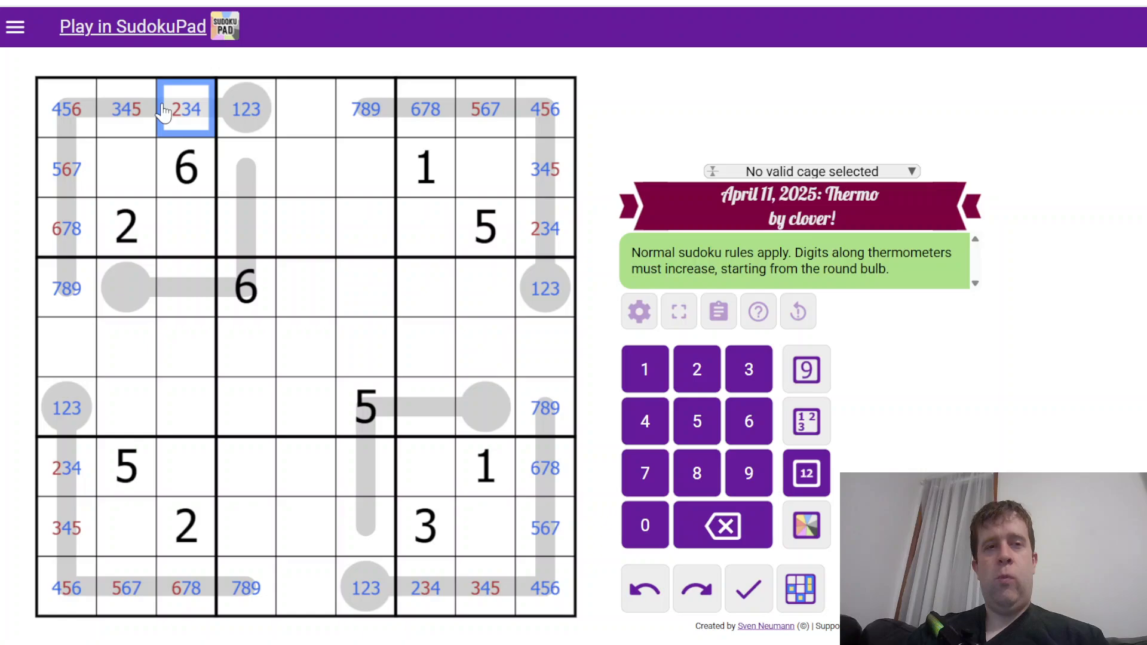
{"action": "mouse_move", "coordinate": [259, 200]}
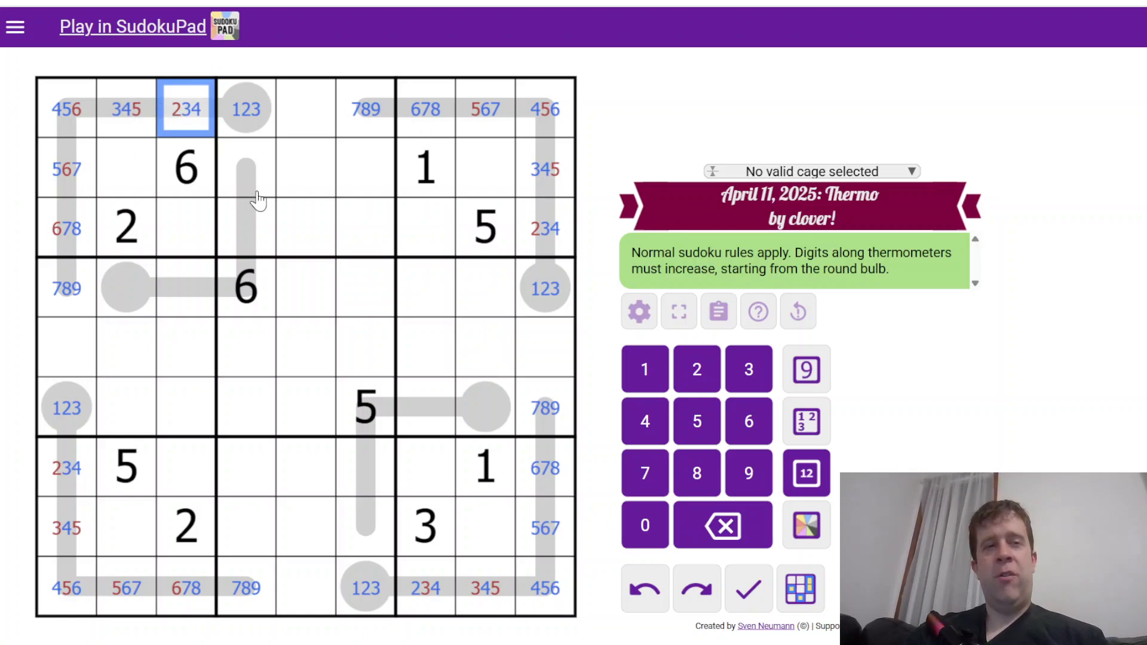
{"action": "mouse_move", "coordinate": [150, 61]}
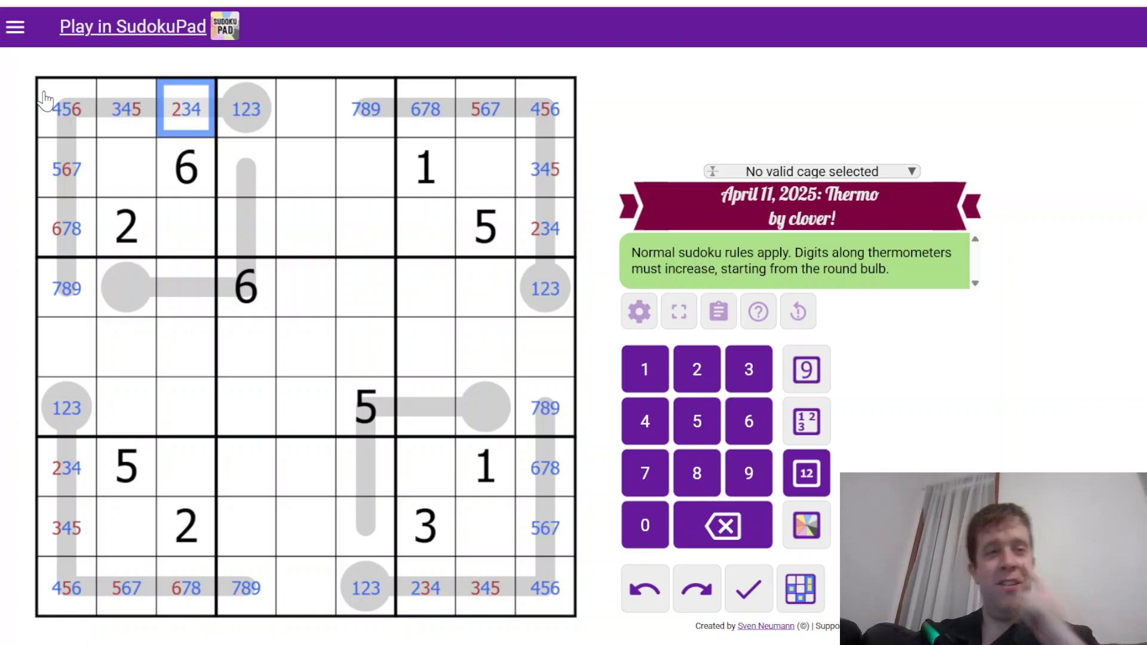
{"action": "mouse_move", "coordinate": [127, 138]}
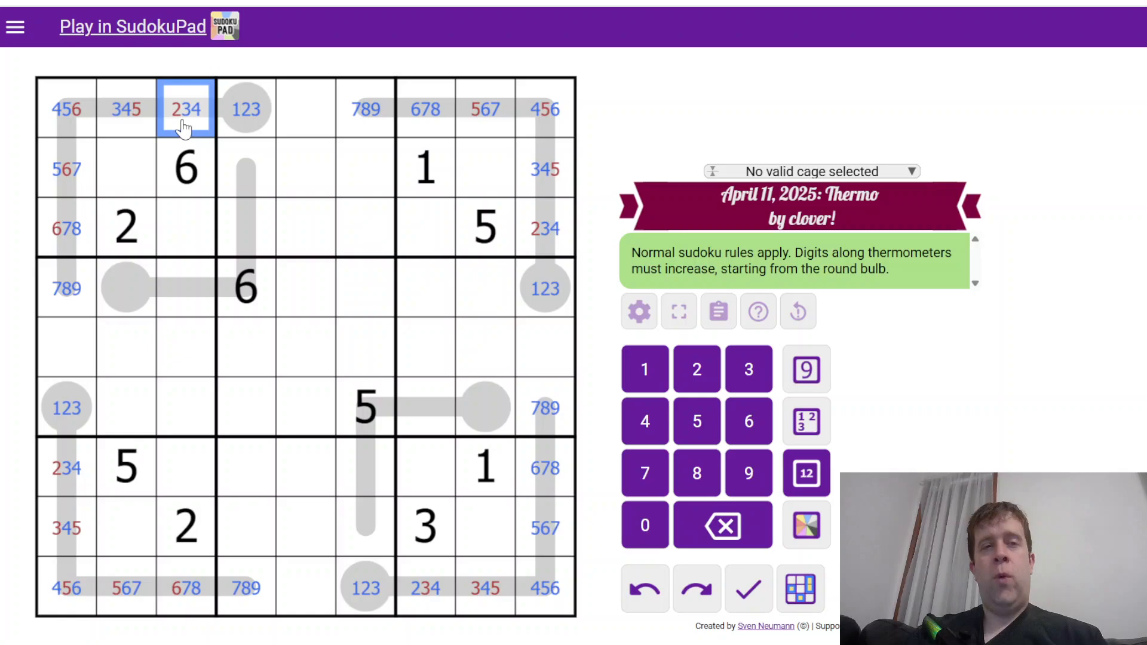
{"action": "mouse_move", "coordinate": [213, 123]}
{"action": "type", "text": "3"}
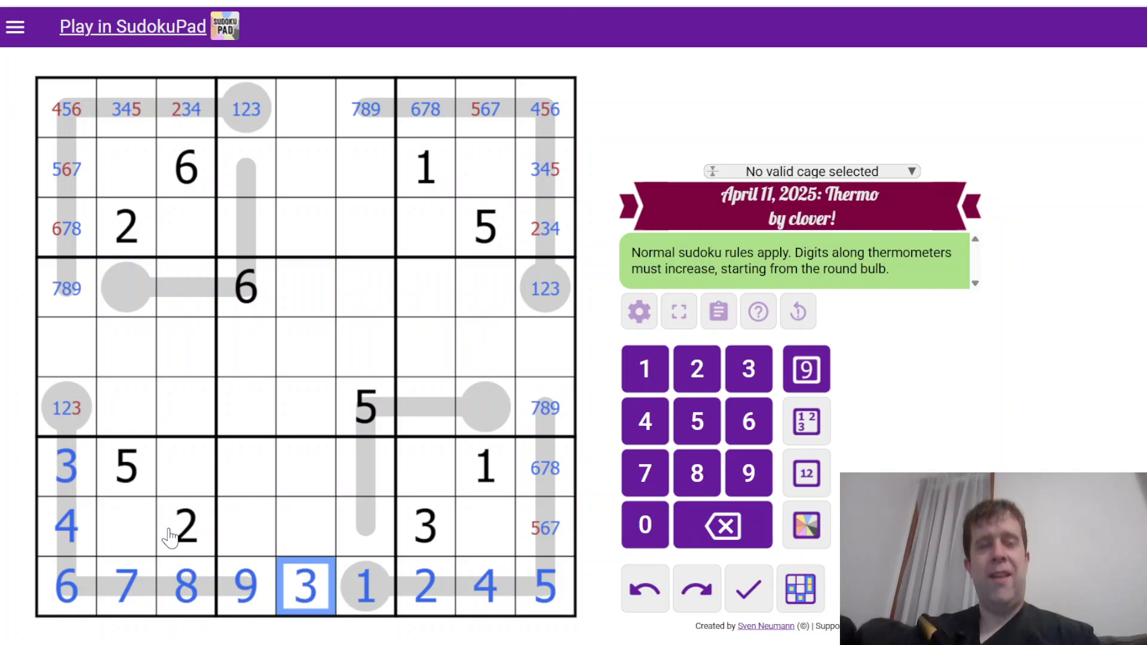
Fill the top-row thermometer with 9, 8, 7, 6, 4, 3 and the lower right column with 9, 8, 7
{"action": "left_click", "coordinate": [67, 109]}
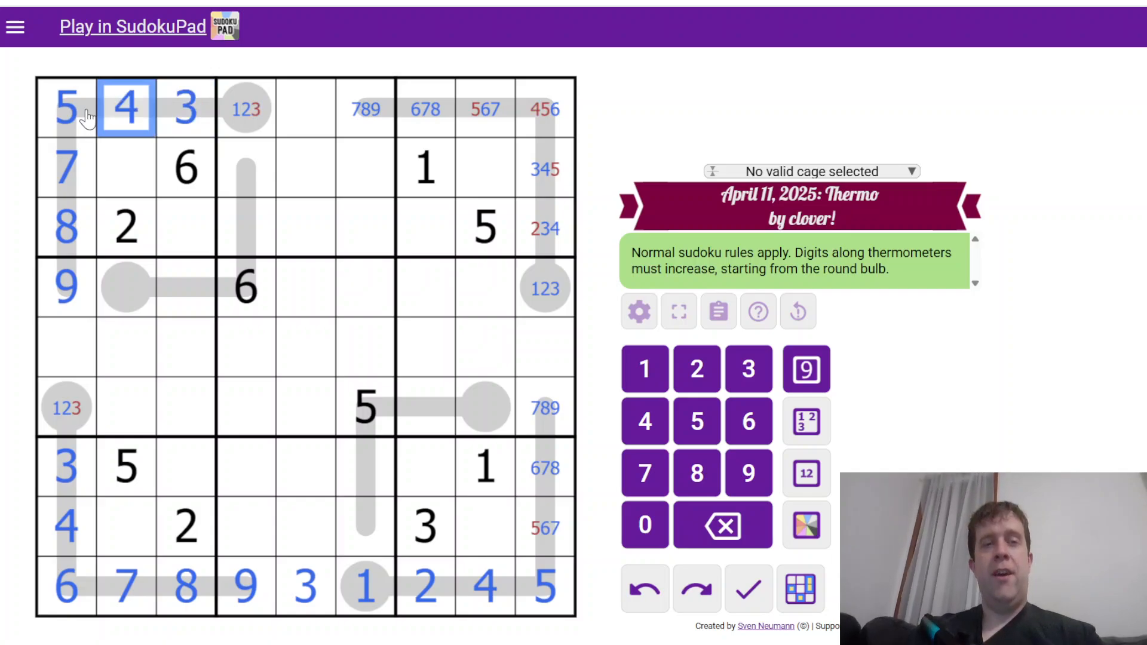
{"action": "left_click", "coordinate": [246, 109]}
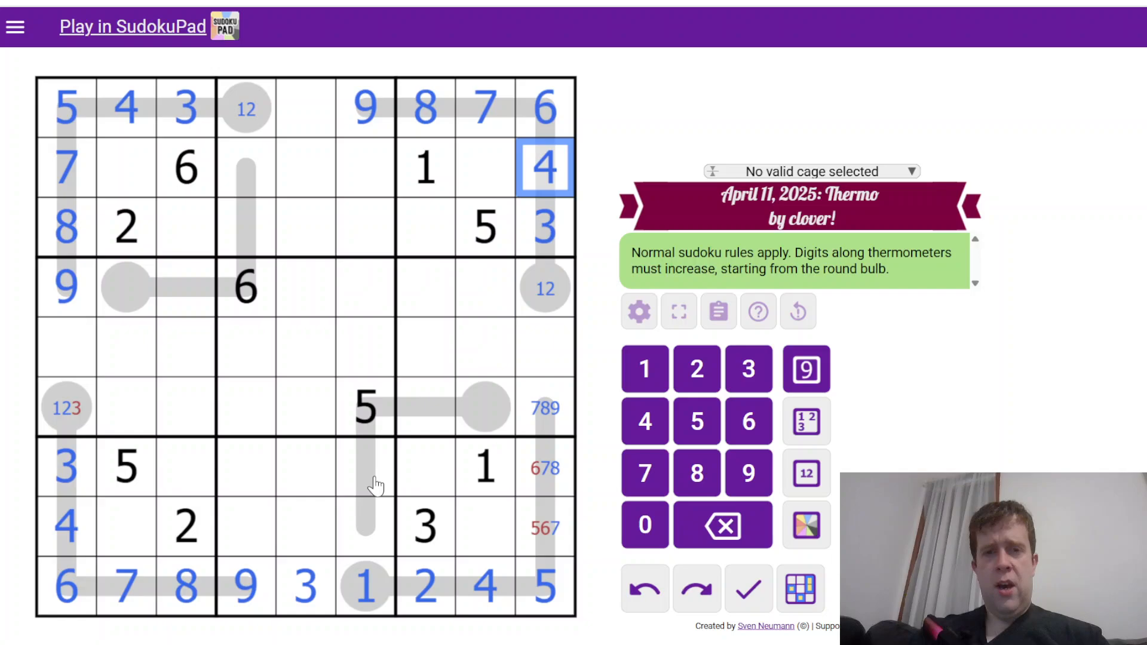
{"action": "left_click", "coordinate": [545, 527]}
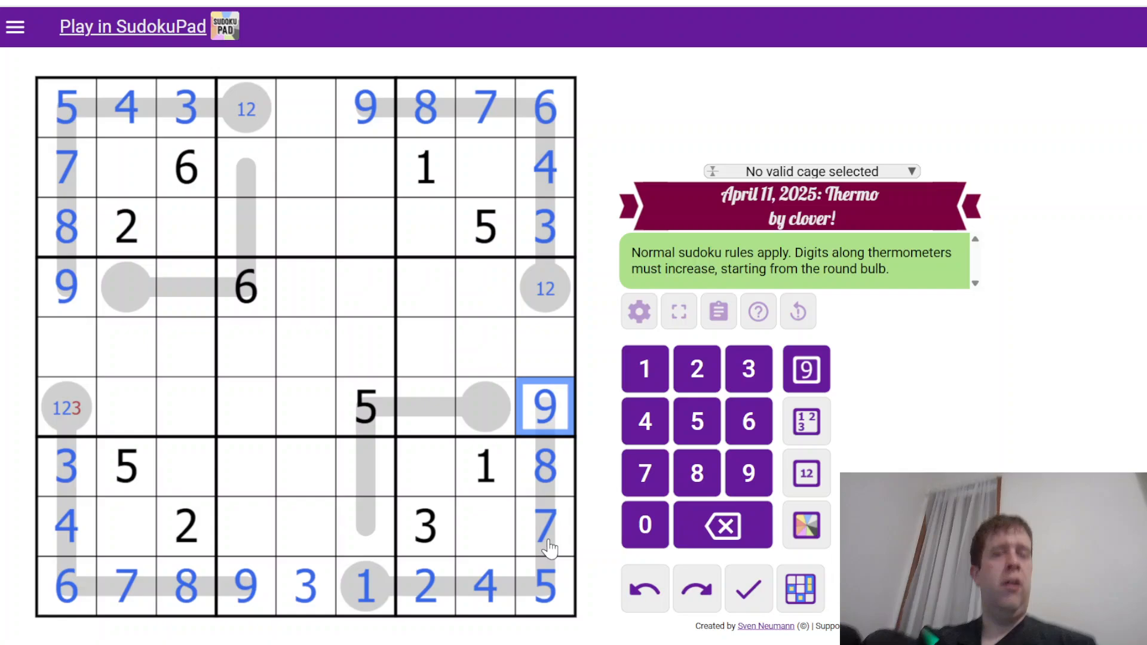
Note 1/2 candidates in the left-column cells and the empty top-row cell
{"action": "left_click", "coordinate": [64, 407]}
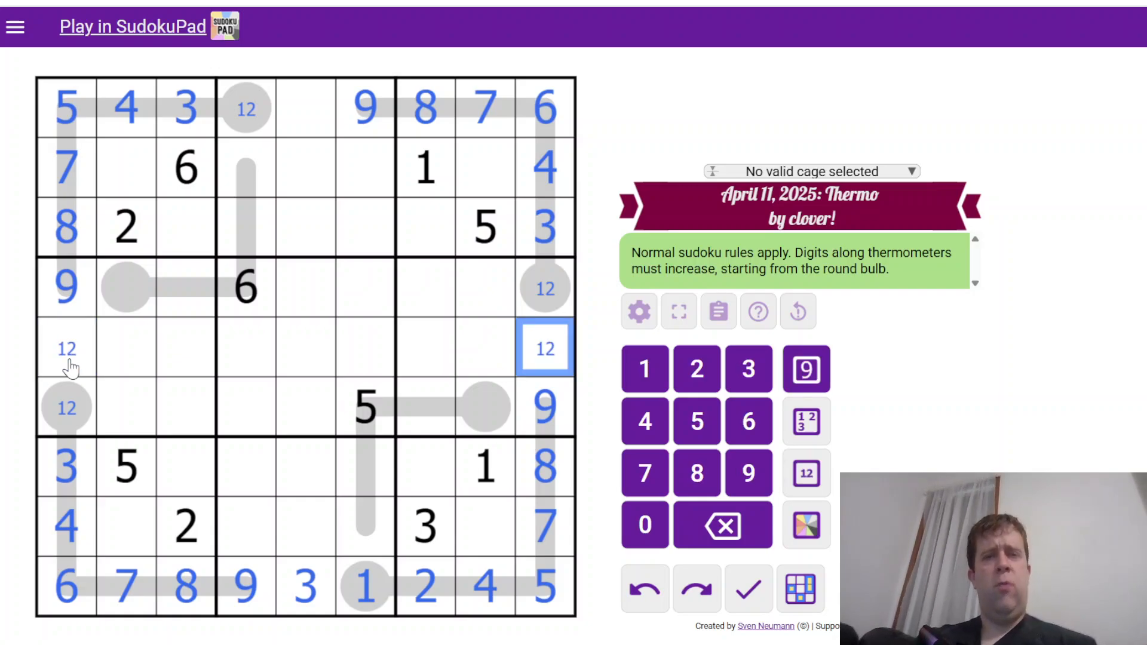
{"action": "left_click", "coordinate": [306, 107]}
{"action": "type", "text": "12"}
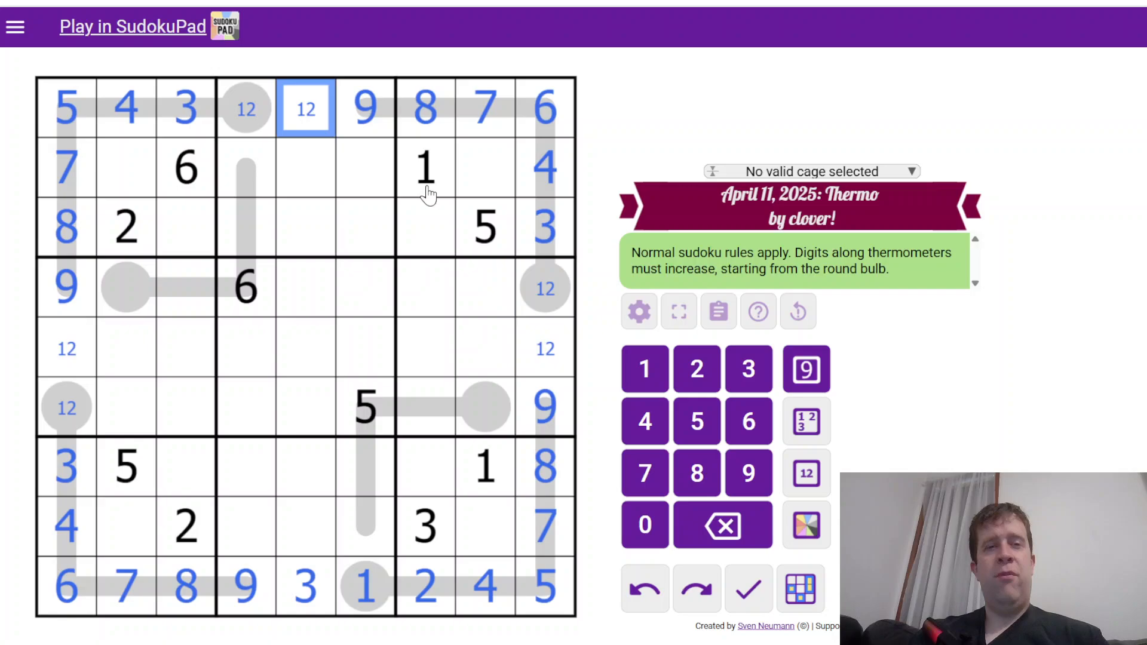
Place 2 and 9 in the top-right box and 9 and 1 in the top-left and bottom-left boxes
{"action": "left_click", "coordinate": [126, 227]}
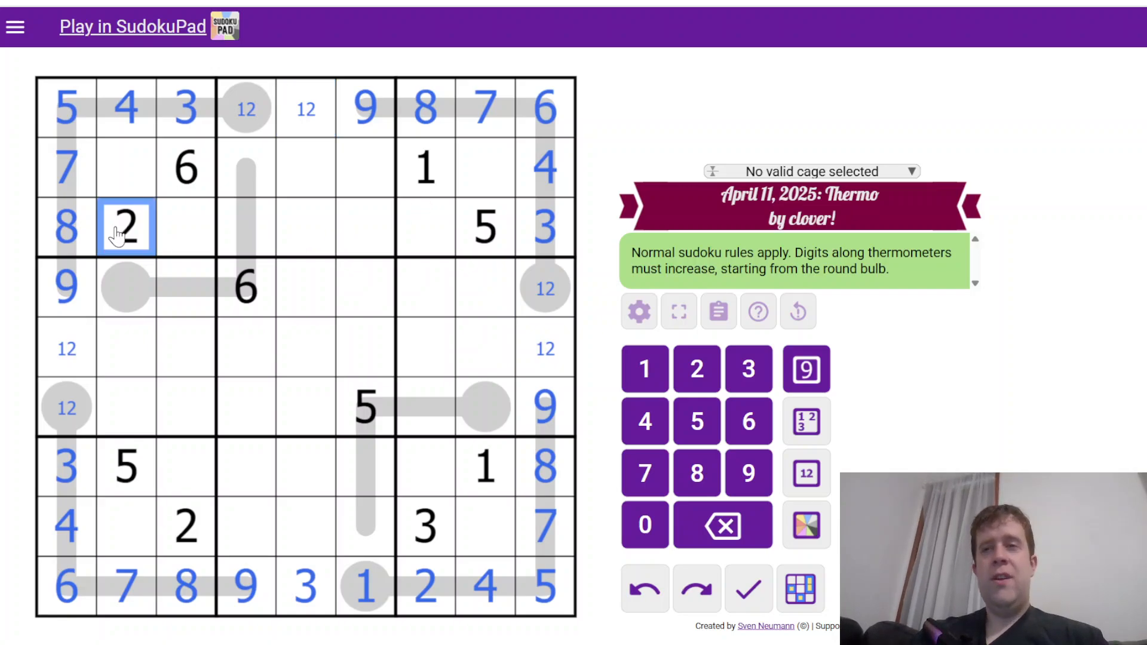
{"action": "left_click", "coordinate": [484, 227]}
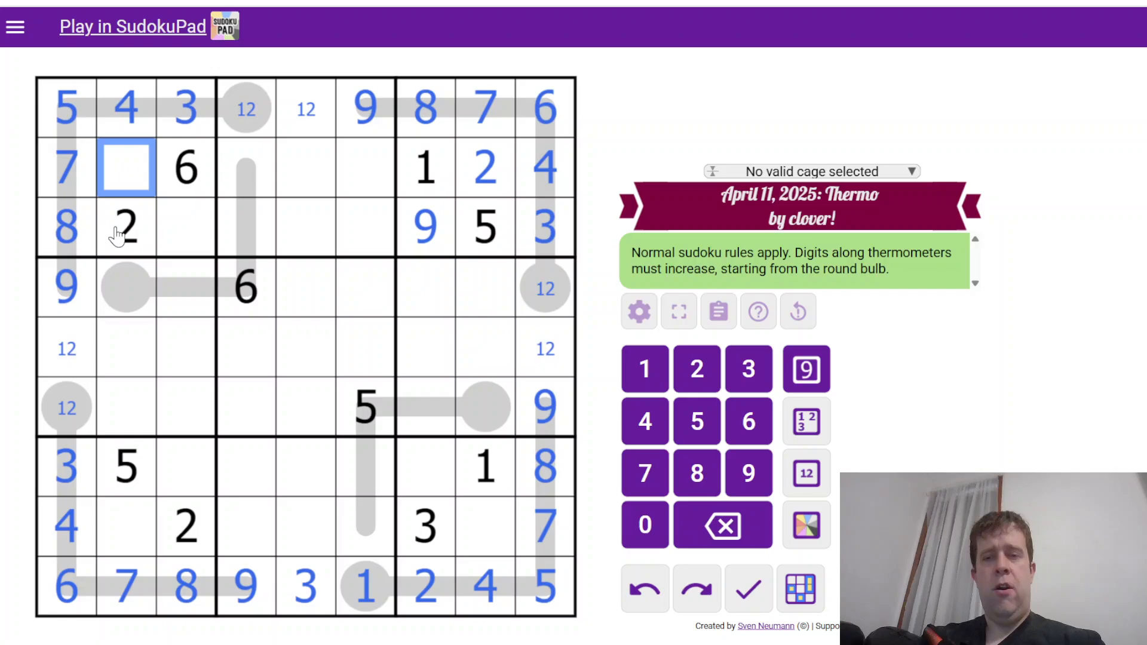
{"action": "left_click", "coordinate": [185, 527]}
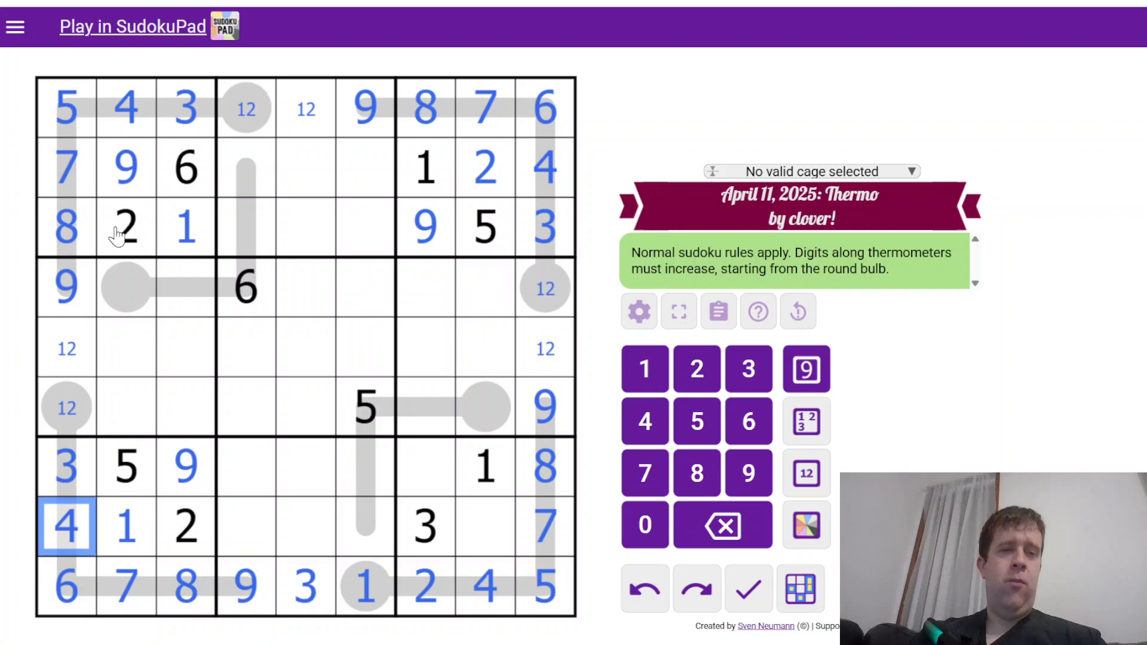
{"action": "left_click", "coordinate": [485, 526]}
{"action": "type", "text": "9"}
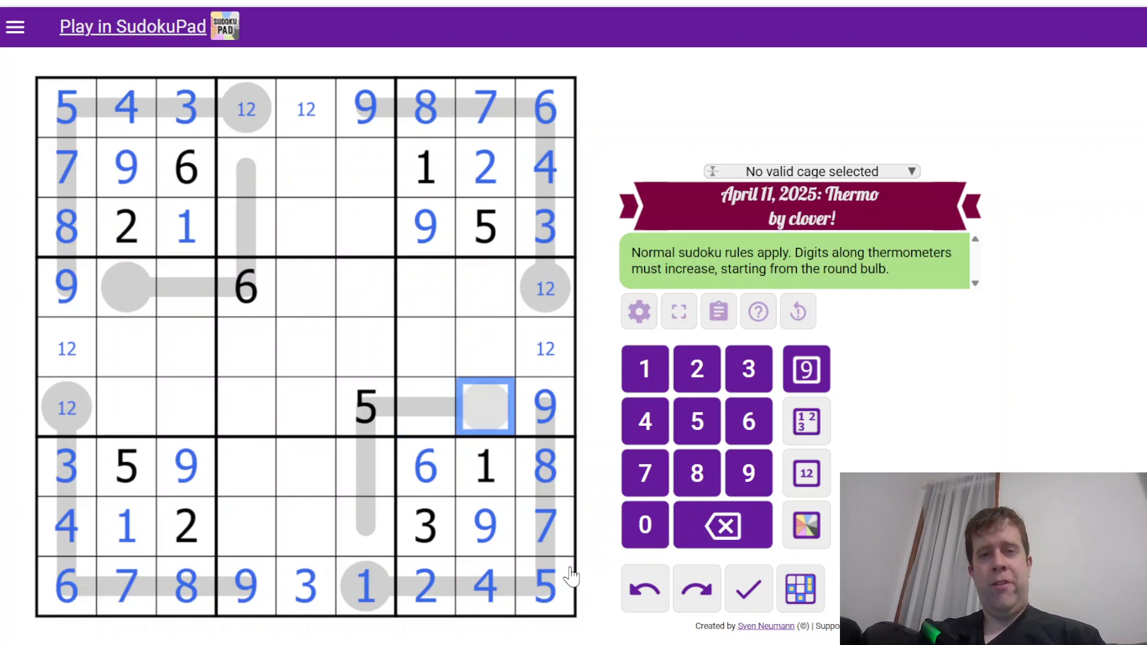
{"action": "mouse_move", "coordinate": [585, 579]}
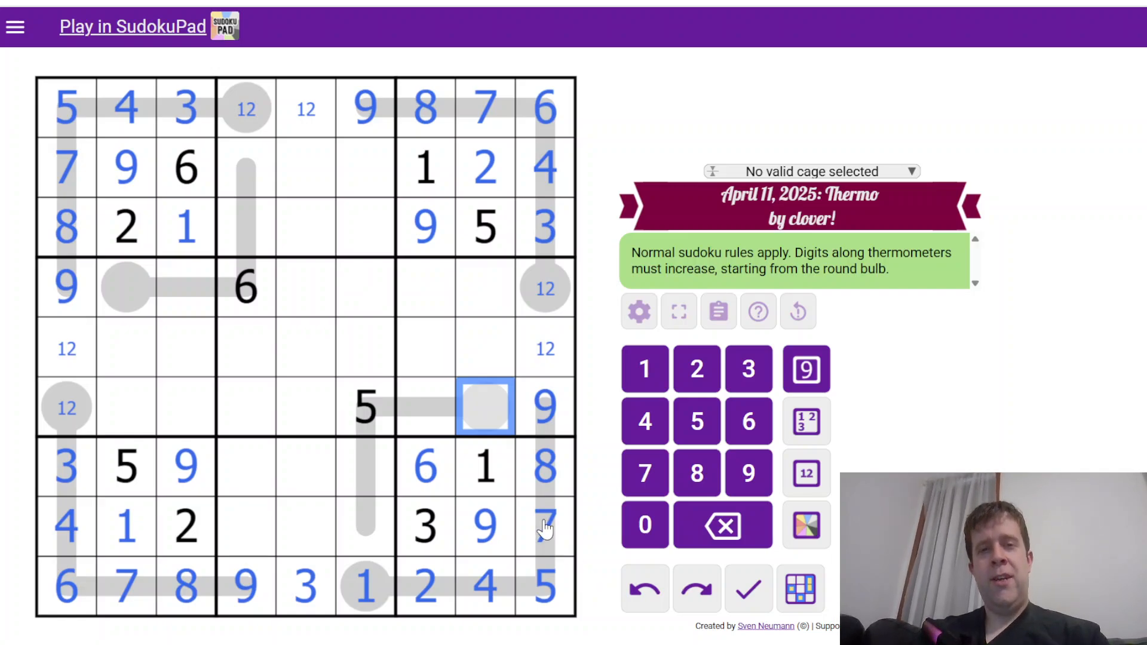
{"action": "mouse_move", "coordinate": [414, 435]}
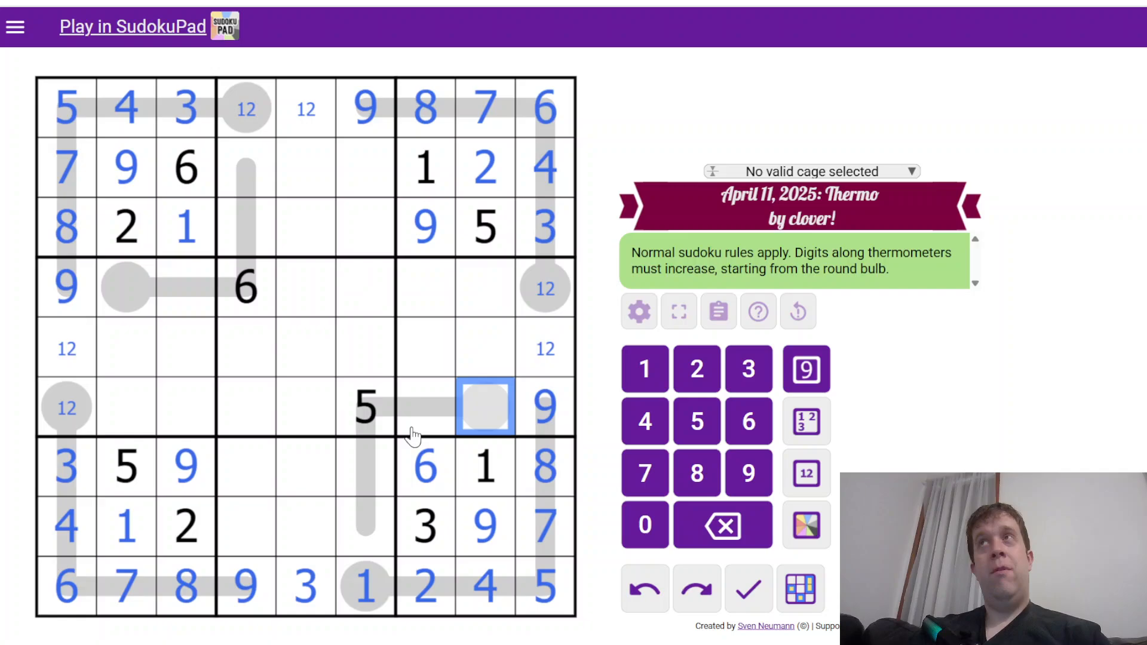
{"action": "mouse_move", "coordinate": [211, 418]}
{"action": "type", "text": "3"}
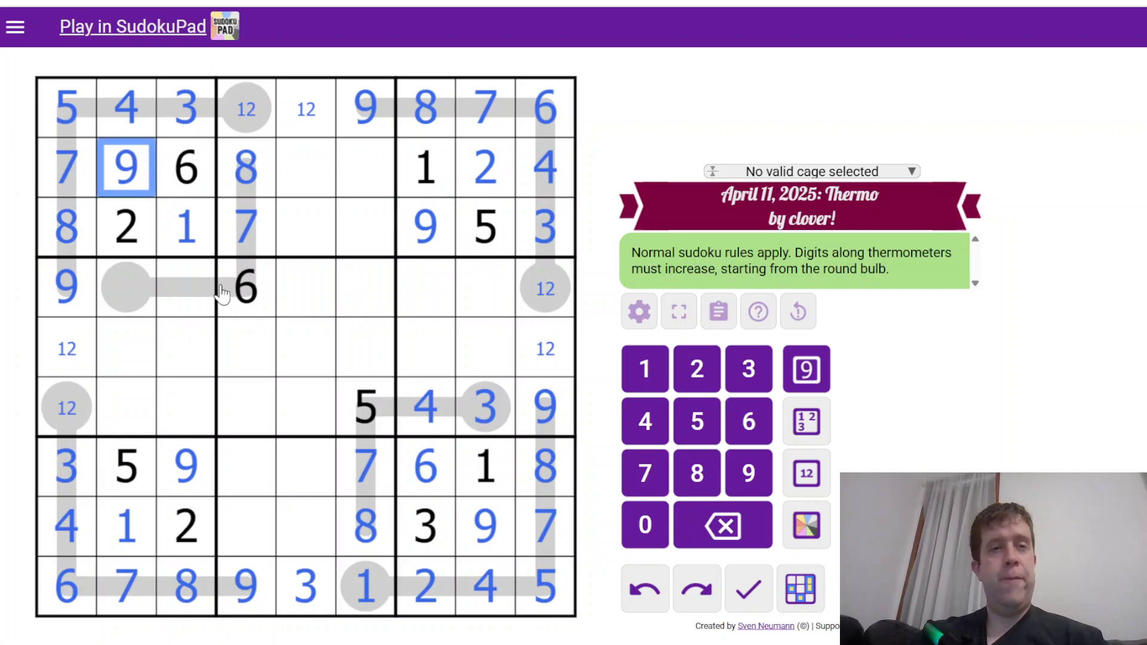
Set the left thermometer bulb to 3 and note 4/5 in the cell beside it
{"action": "left_click", "coordinate": [185, 285]}
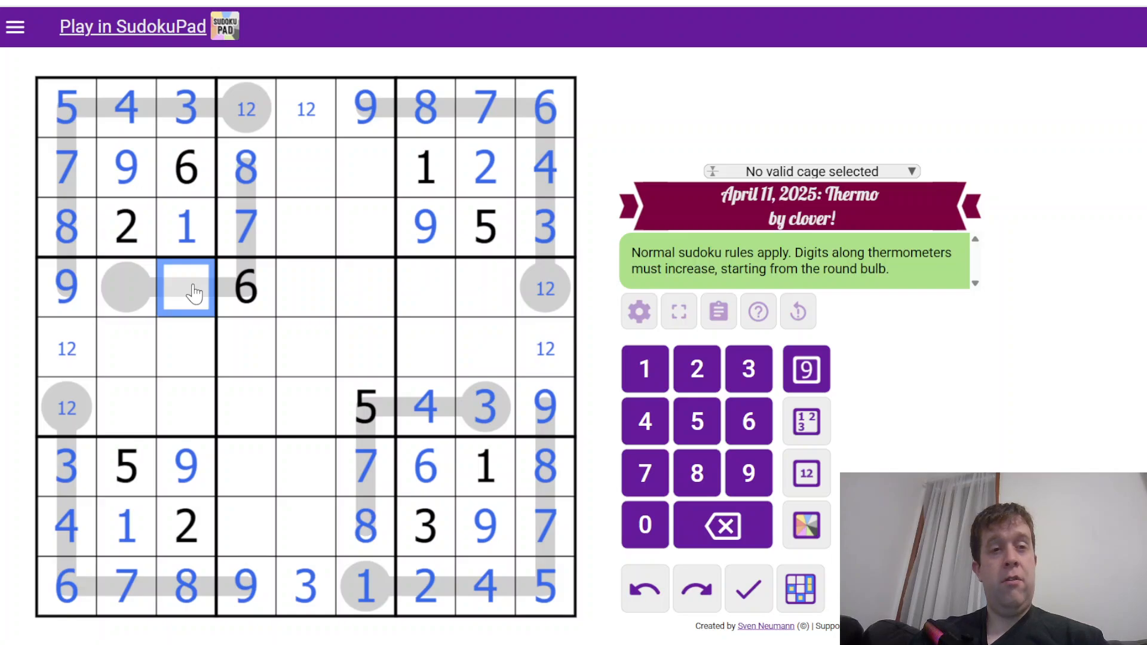
{"action": "left_click", "coordinate": [807, 474]}
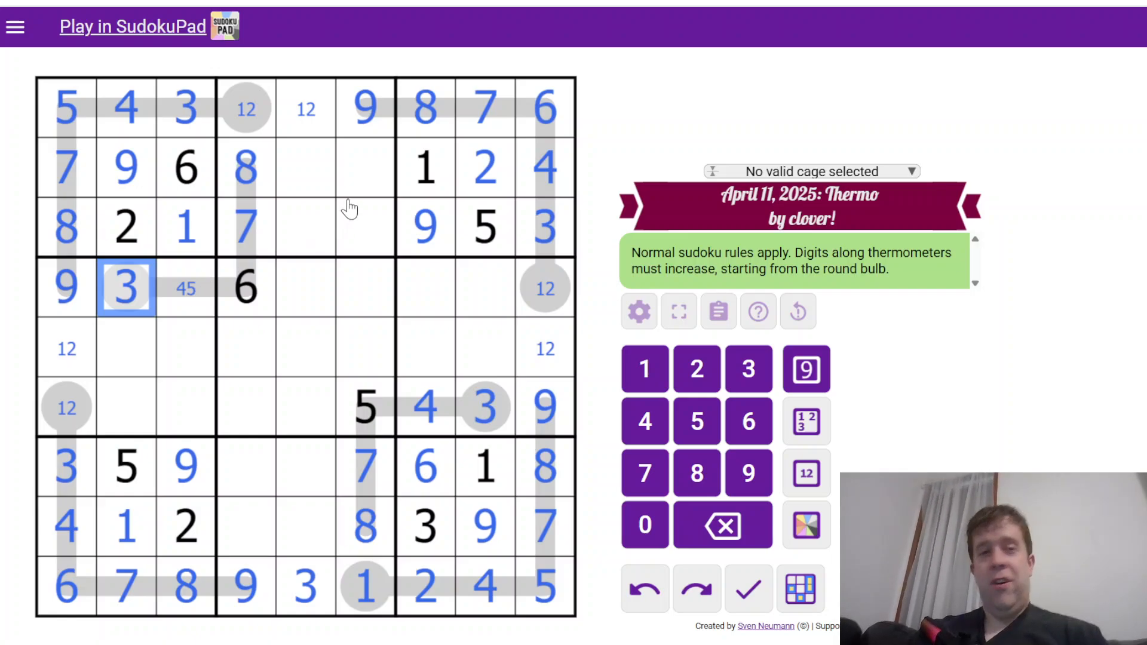
Complete the remaining cells of the top-middle and bottom-middle boxes
{"action": "left_click", "coordinate": [306, 168]}
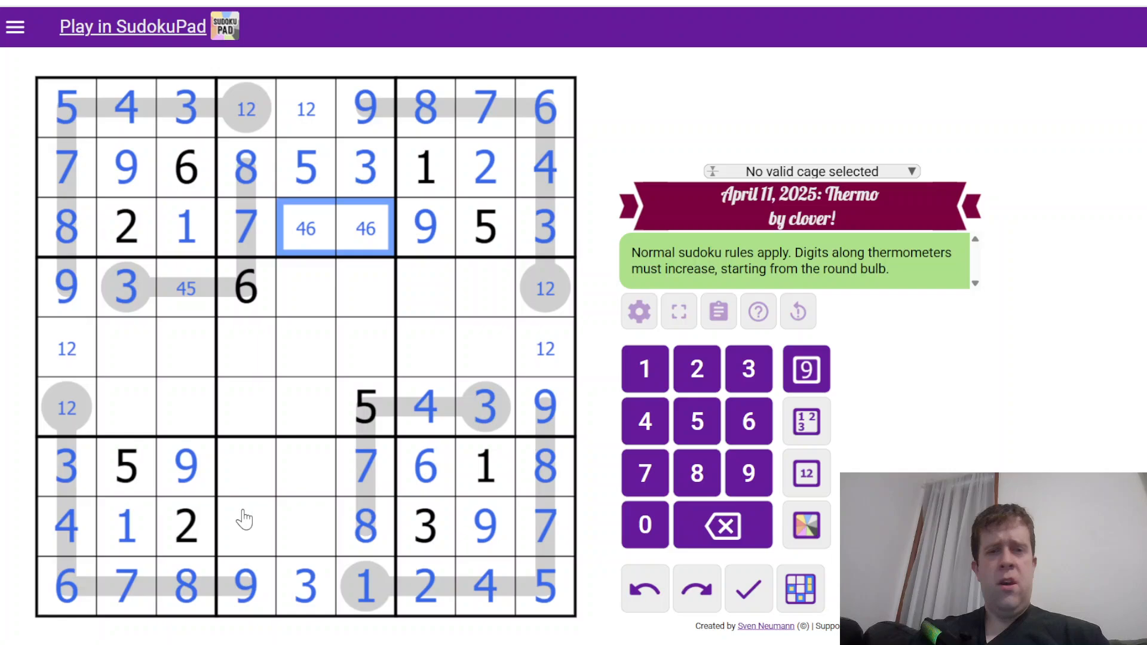
{"action": "left_click", "coordinate": [245, 469]}
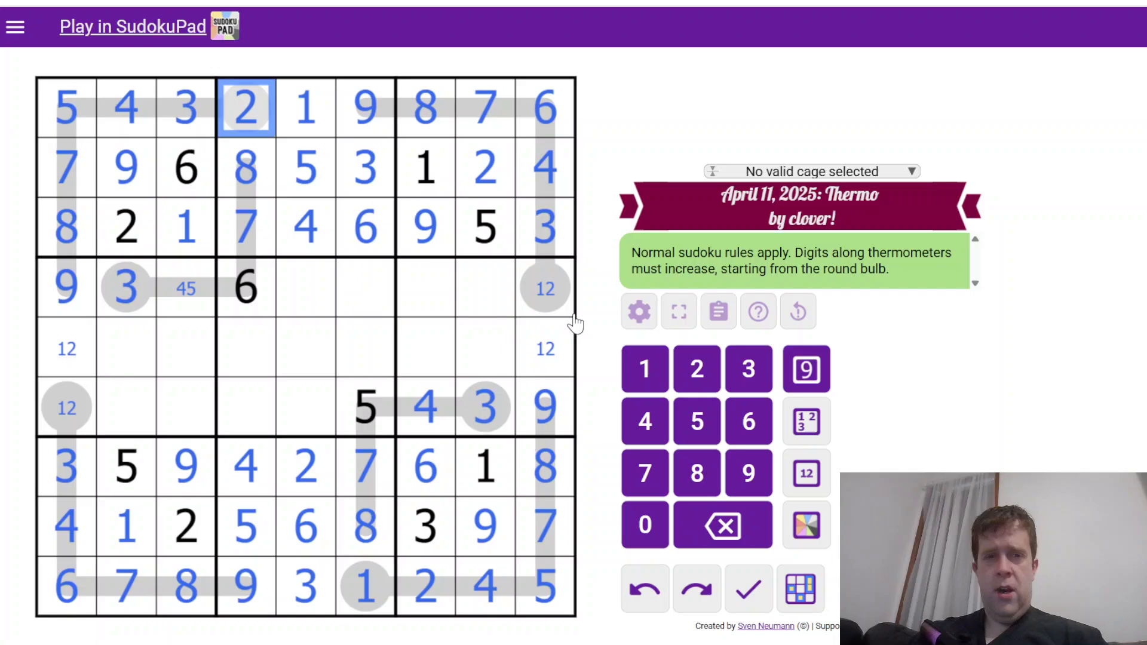
Fill the right and left middle boxes, leaving 4/5 and 5/7 candidate notes
{"action": "left_click", "coordinate": [426, 322]}
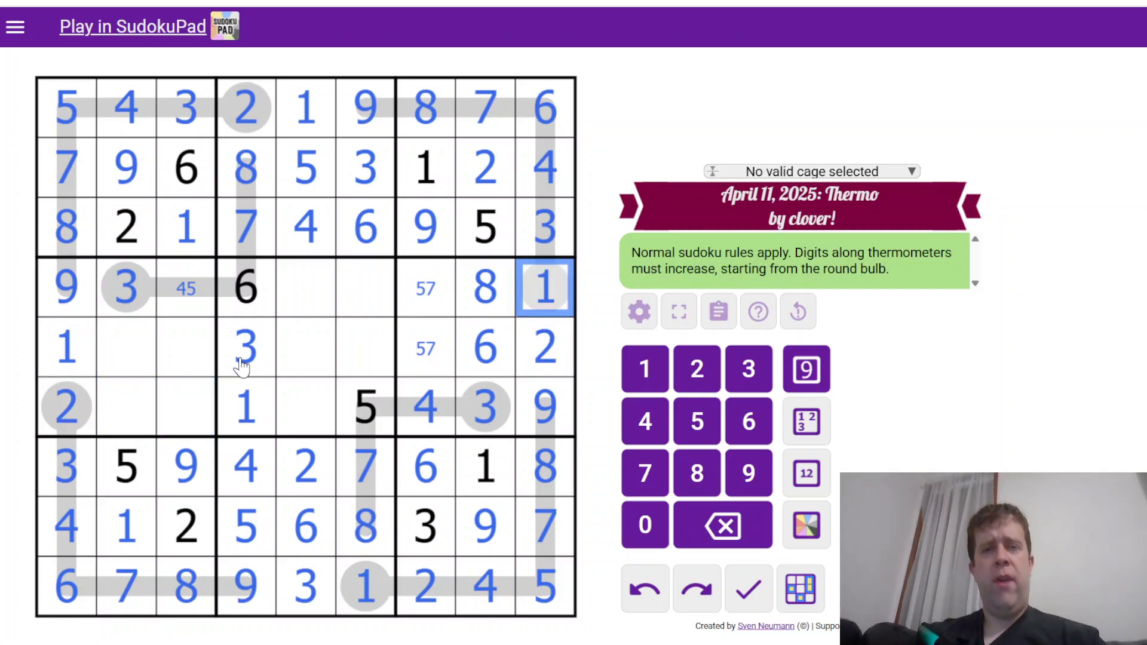
{"action": "left_click", "coordinate": [126, 348]}
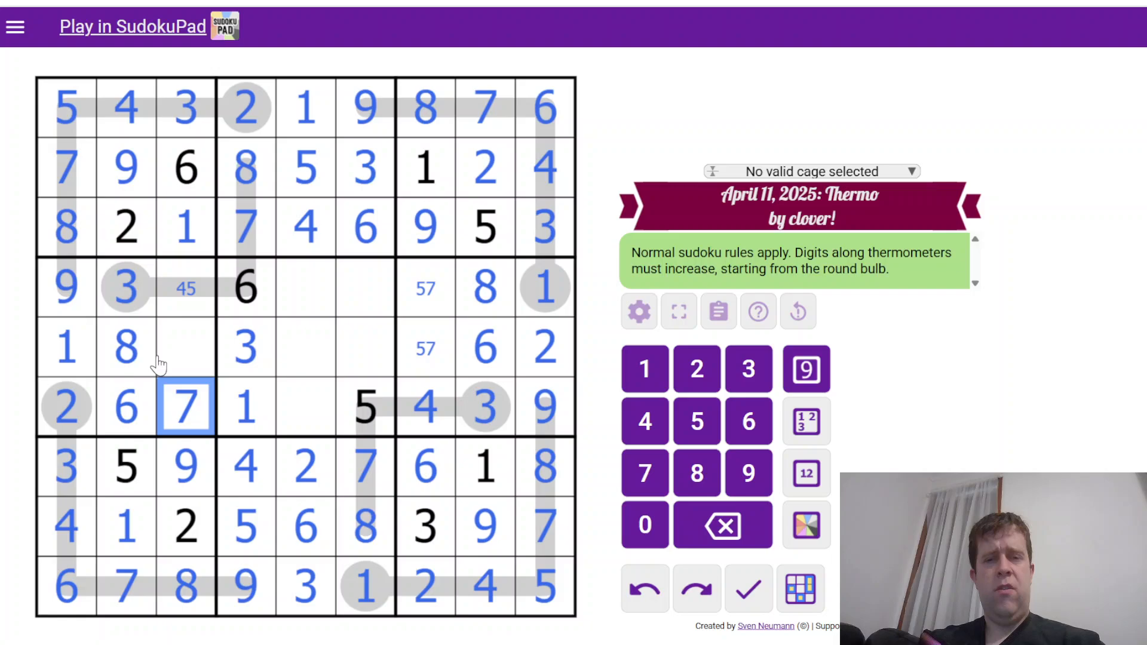
{"action": "left_click", "coordinate": [186, 348]}
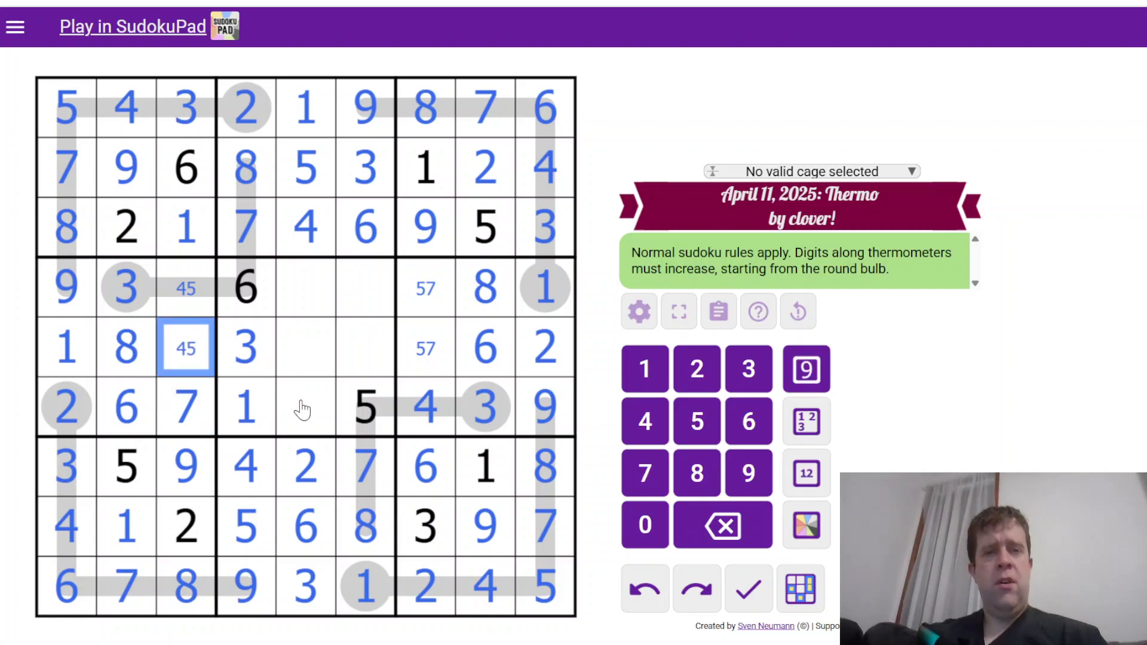